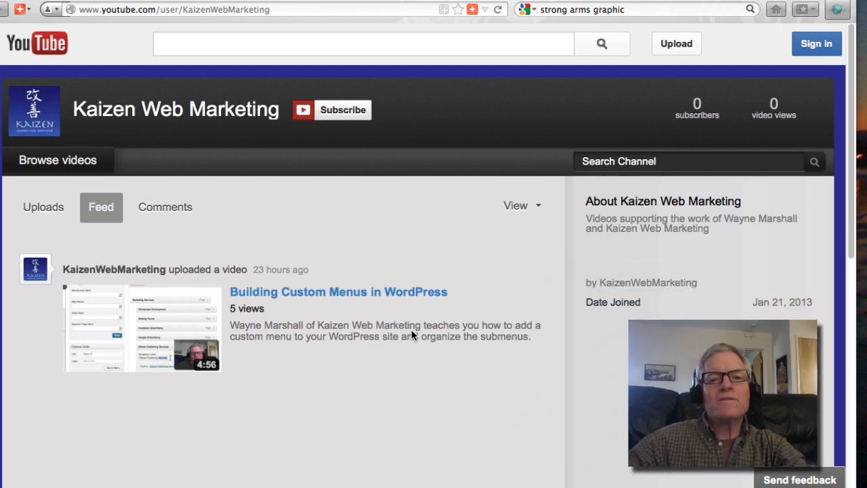
mouse_move(99, 134)
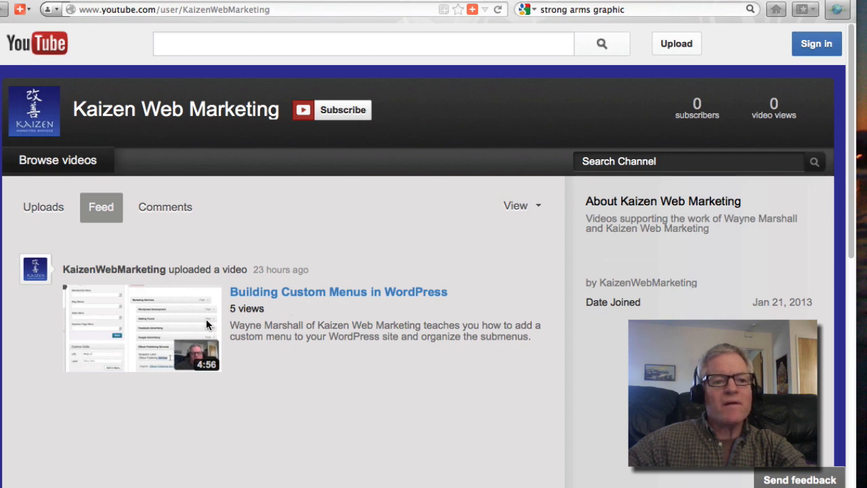
mouse_move(326, 314)
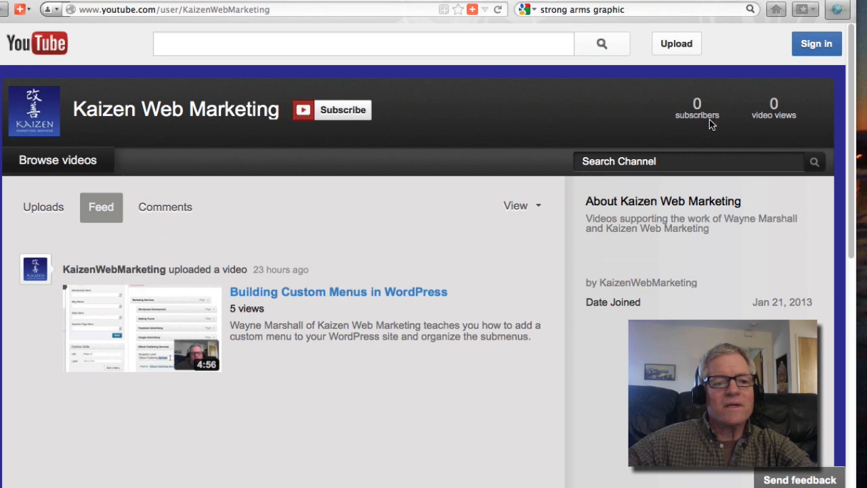
mouse_move(815, 43)
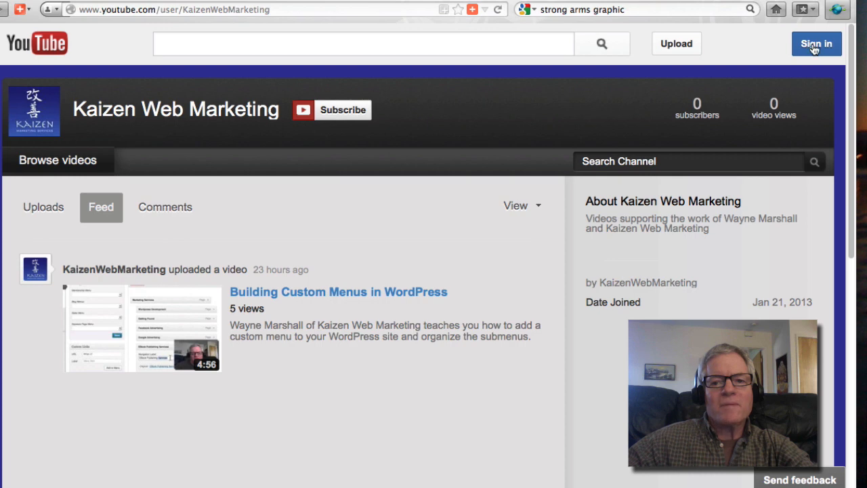
Step: From YouTube's Sign in, reach the blank 'Create a new Google Account' form via CREATE AN ACCOUNT
left_click(816, 43)
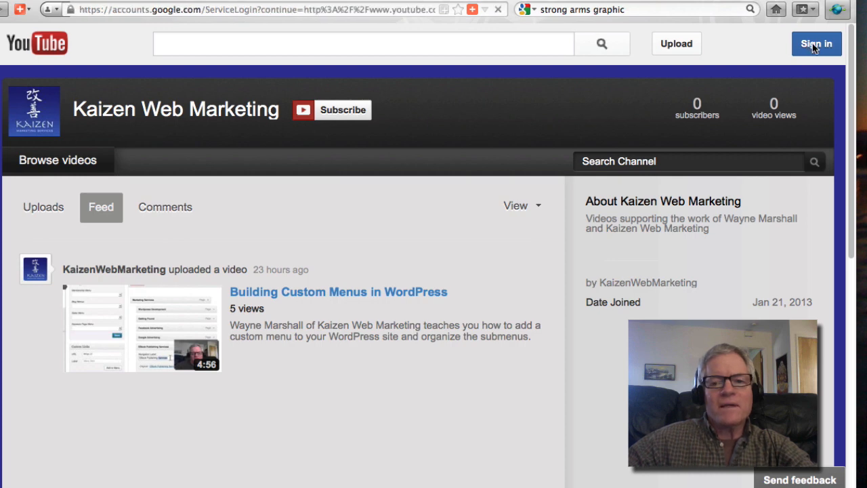
left_click(816, 43)
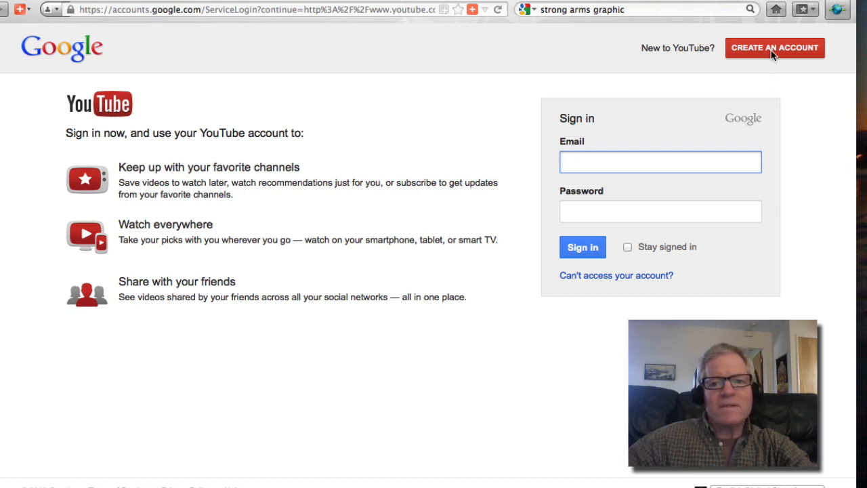
left_click(659, 163)
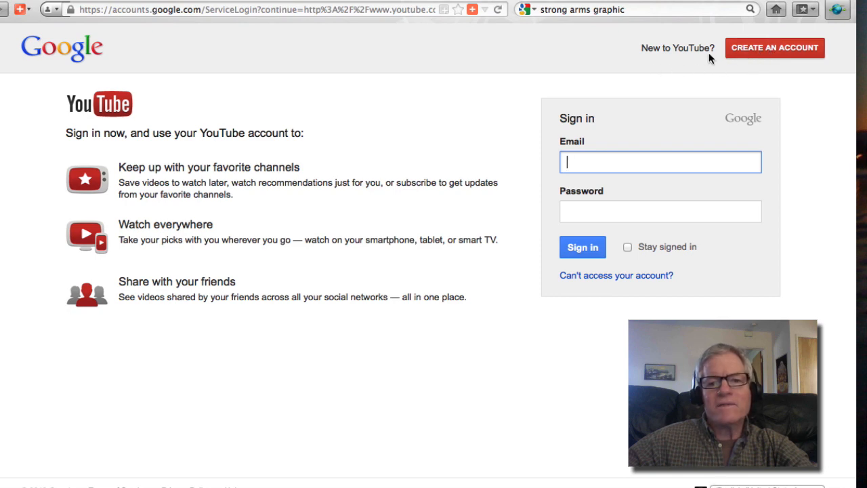
left_click(776, 49)
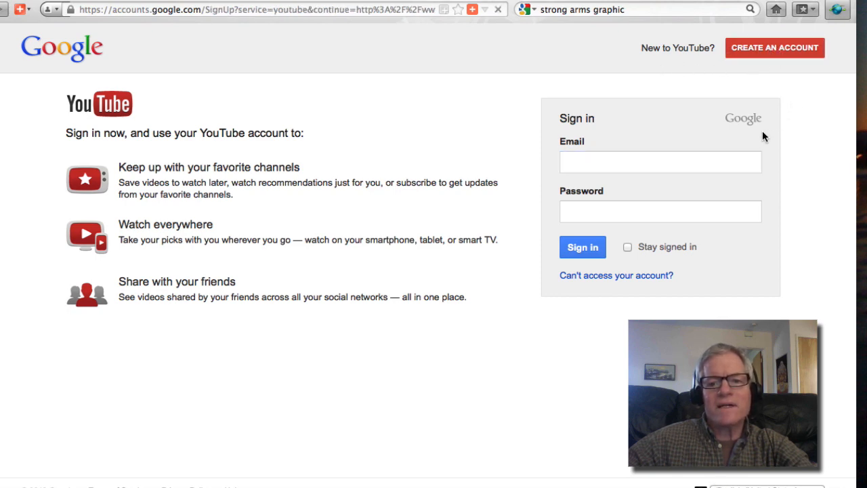
left_click(774, 47)
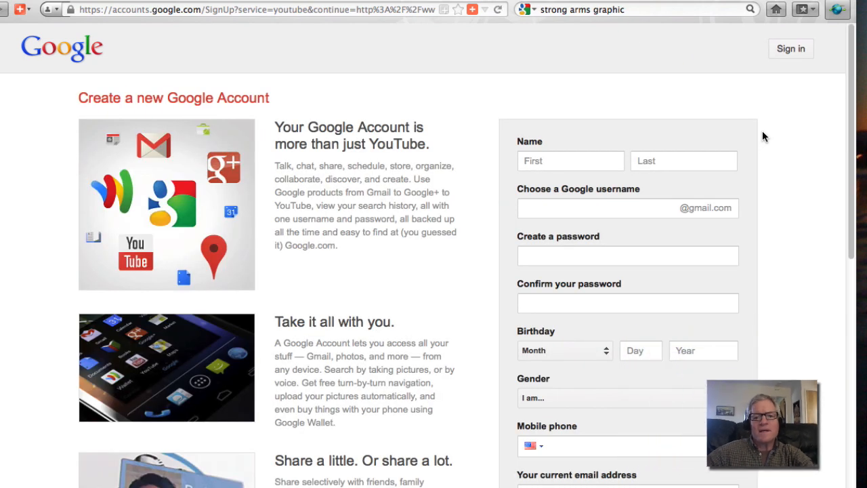
Step: Enter first name Wayne and a Gmail username beginning KaizenMarketingSe
left_click(570, 160)
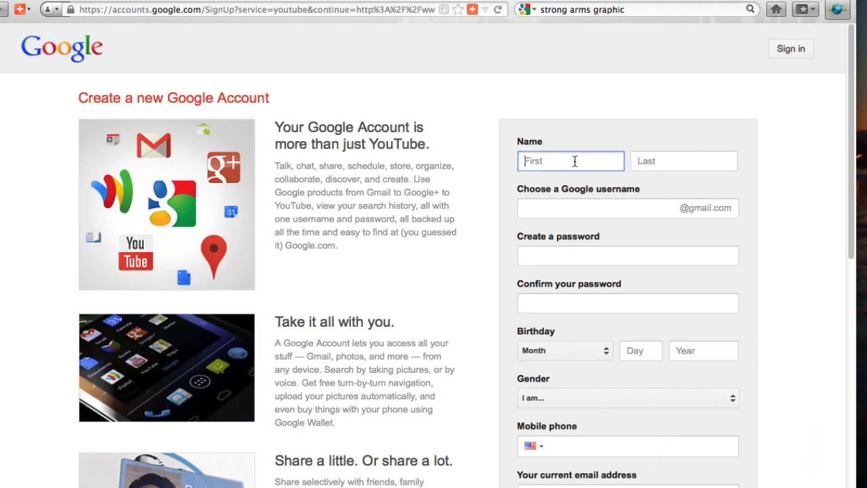
type("Wayne")
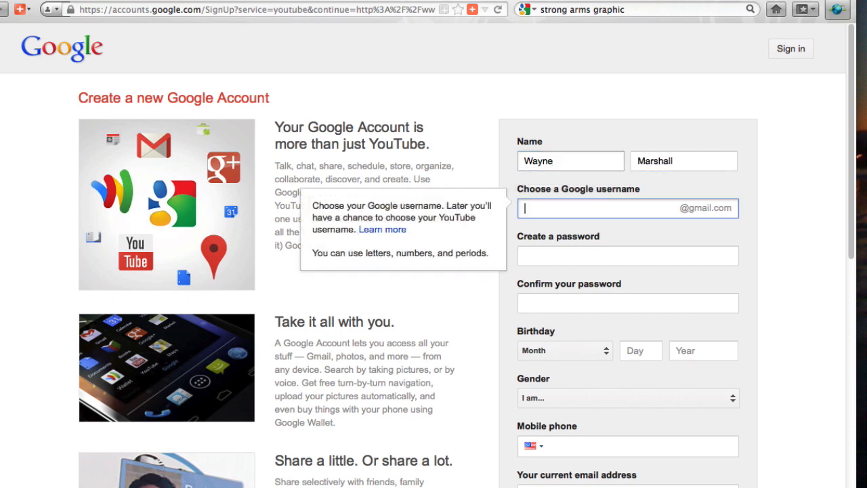
mouse_move(675, 225)
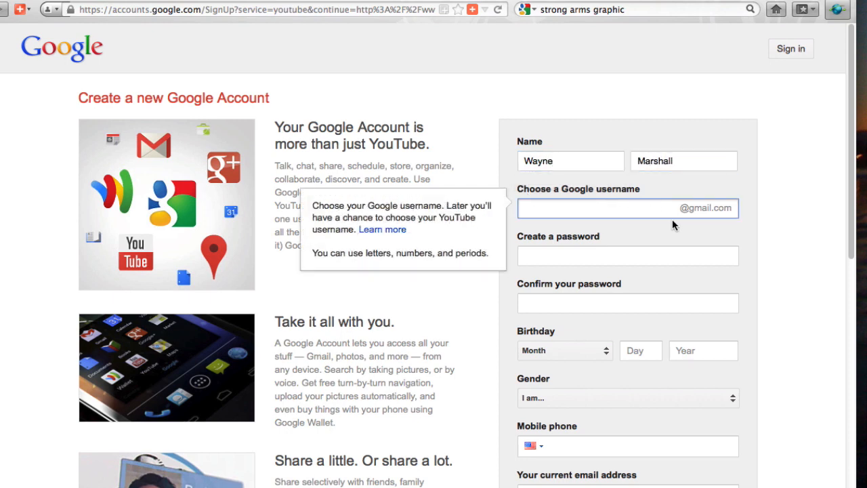
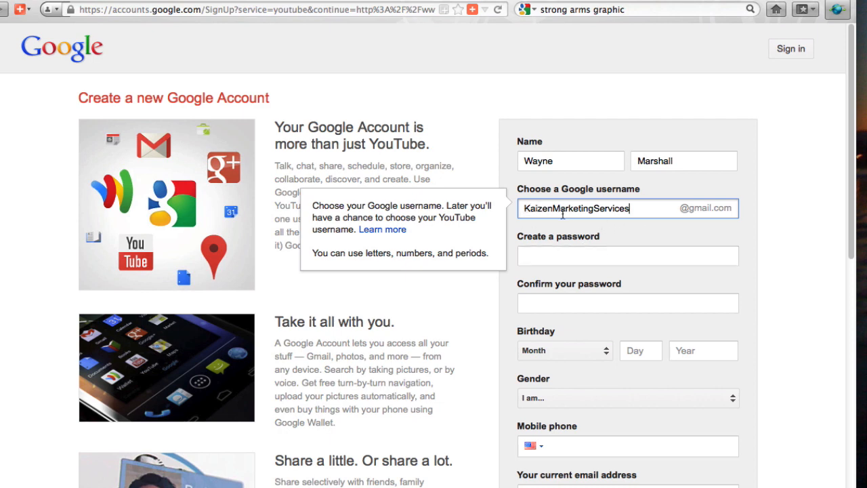
Step: Enter and confirm the password for the new Google account
left_click(627, 255)
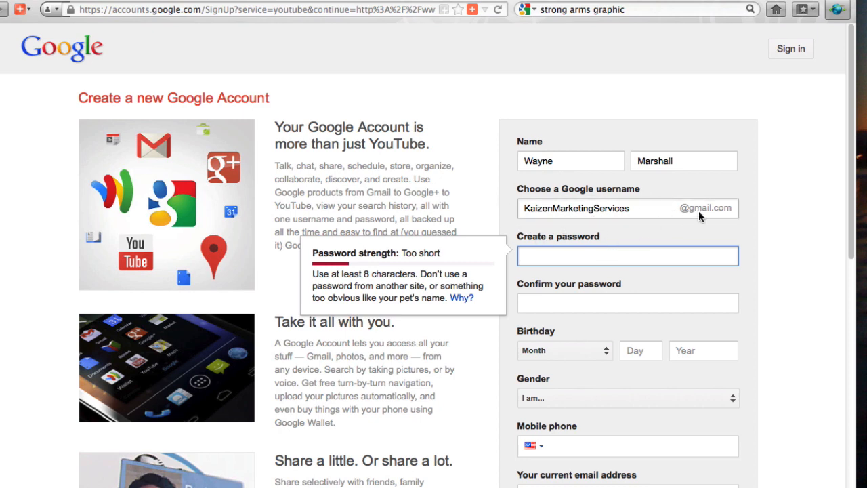
left_click(627, 254)
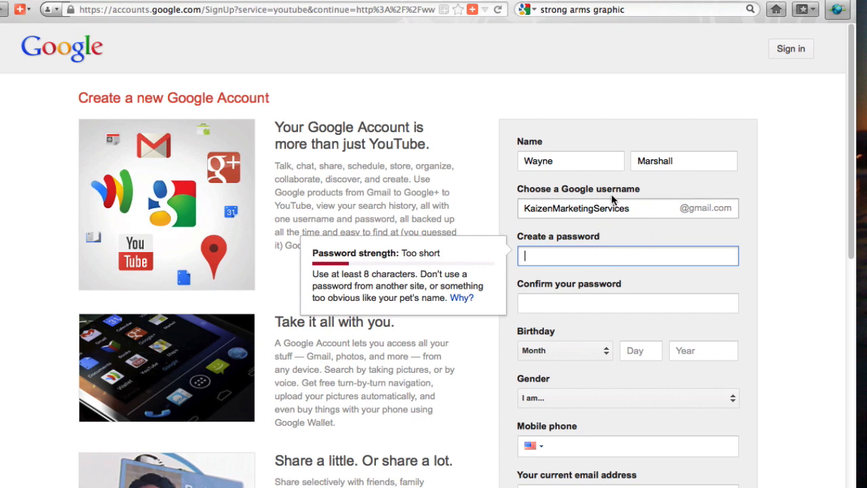
mouse_move(603, 273)
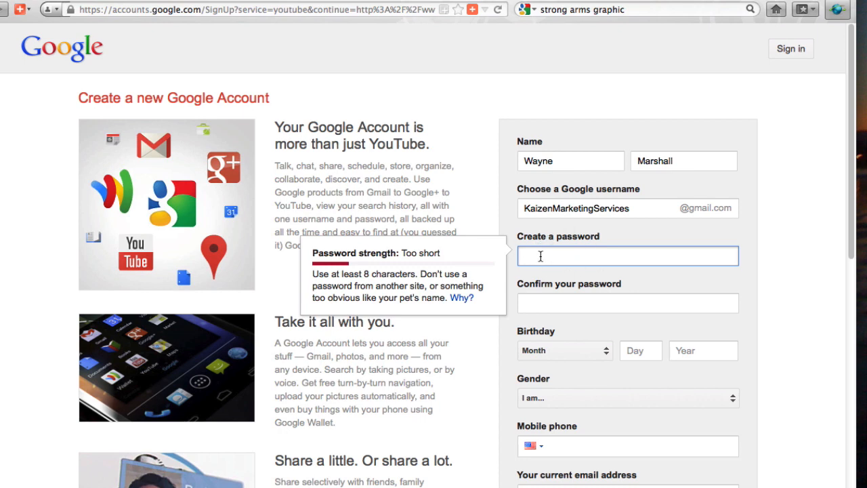
type("••")
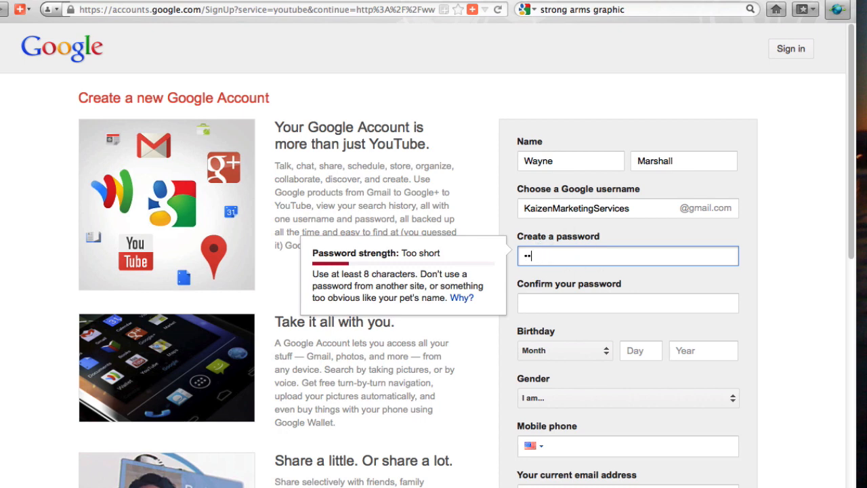
type("••••••")
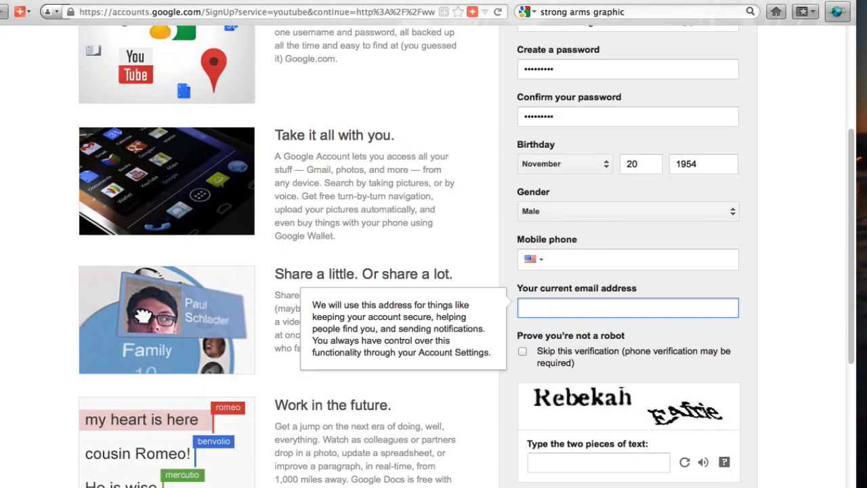
left_click(627, 307)
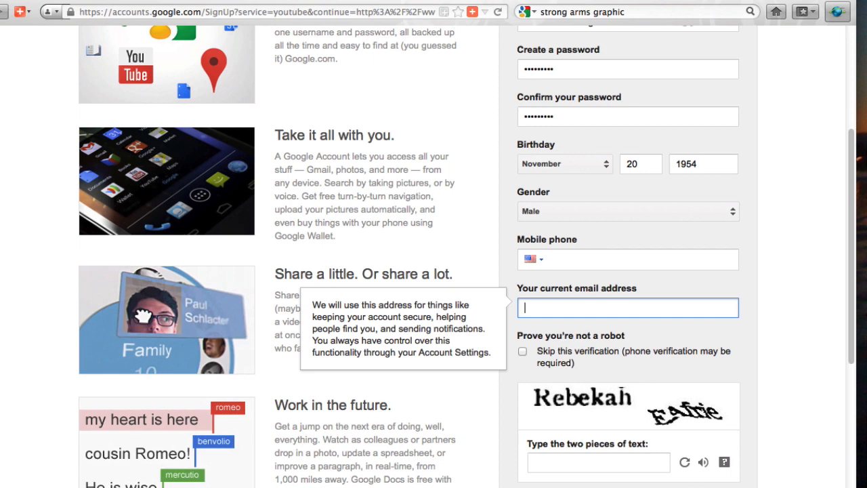
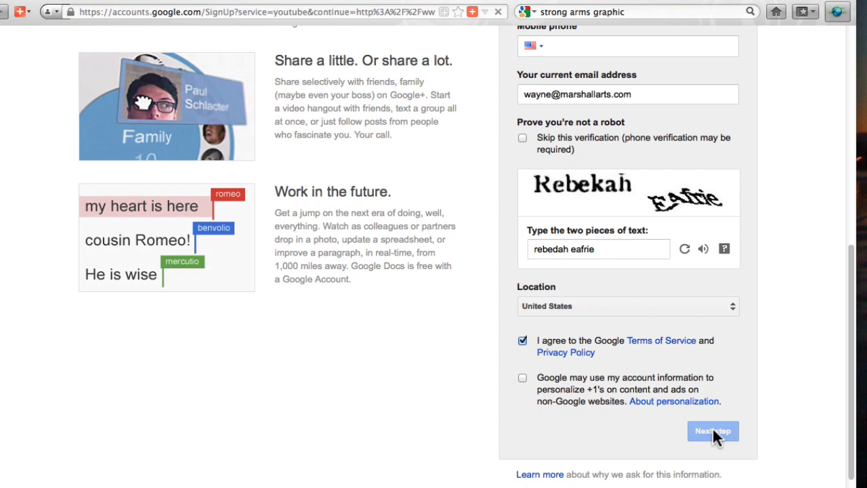
left_click(713, 431)
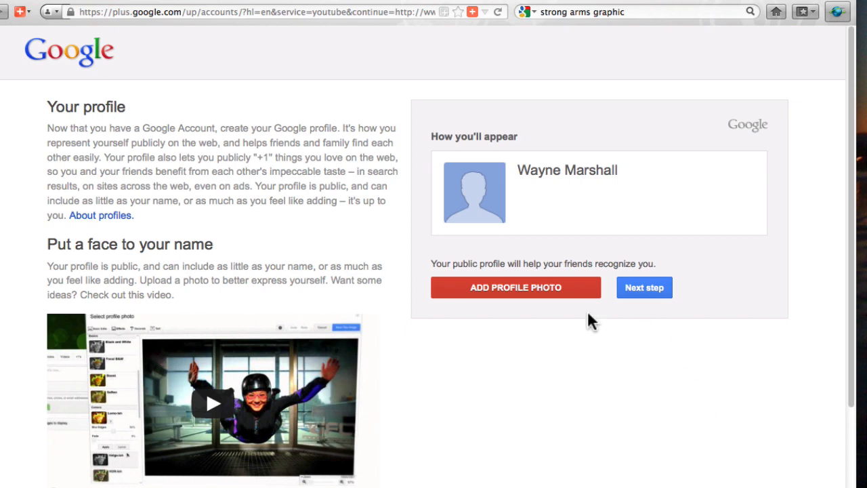
mouse_move(607, 304)
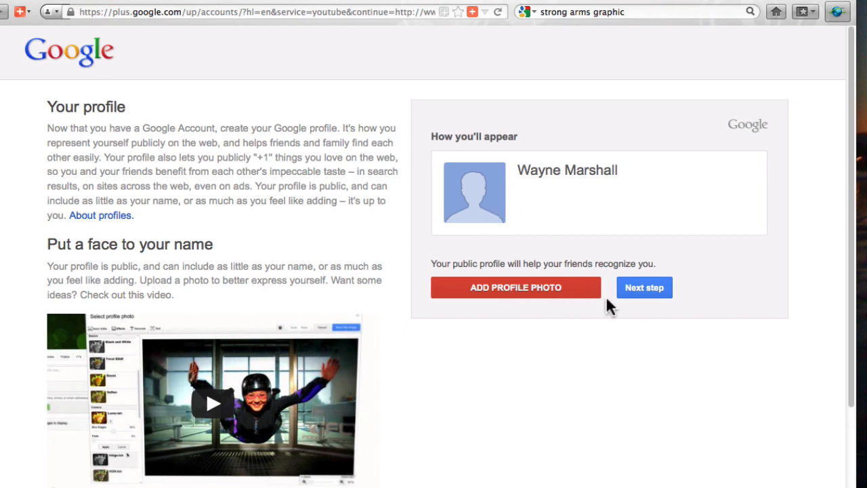
Step: Skip the profile photo with Next step, then return to YouTube from the welcome page
left_click(644, 287)
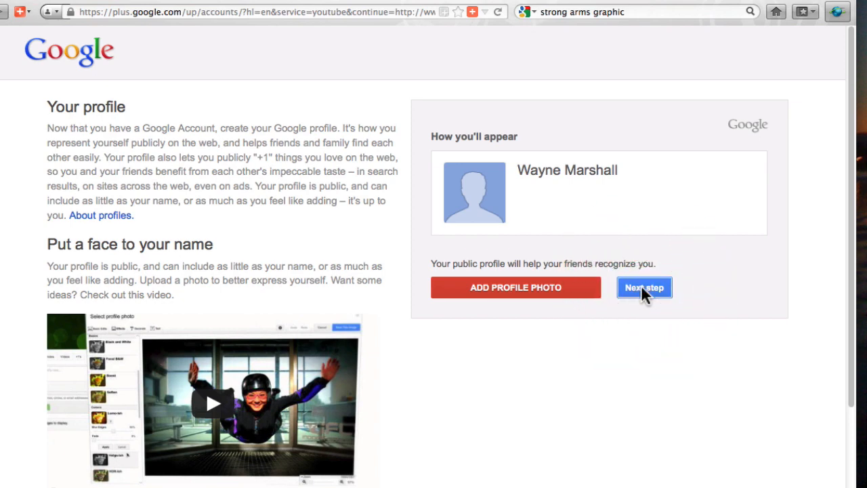
left_click(645, 287)
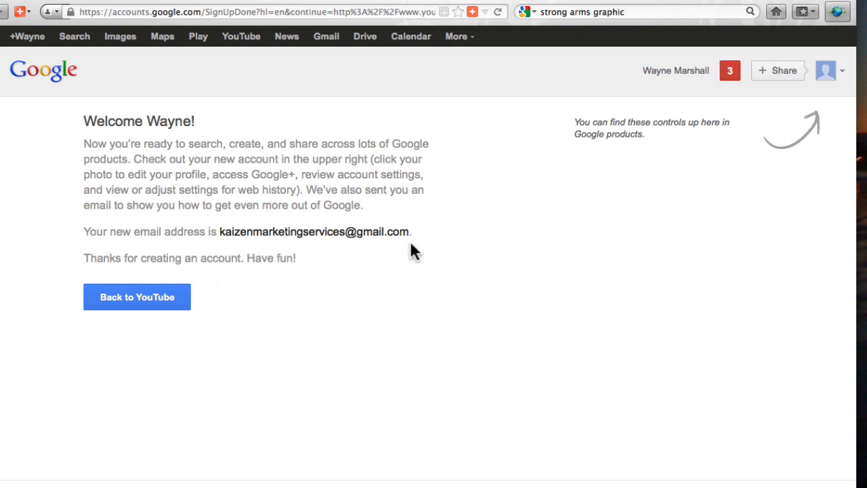
left_click(137, 297)
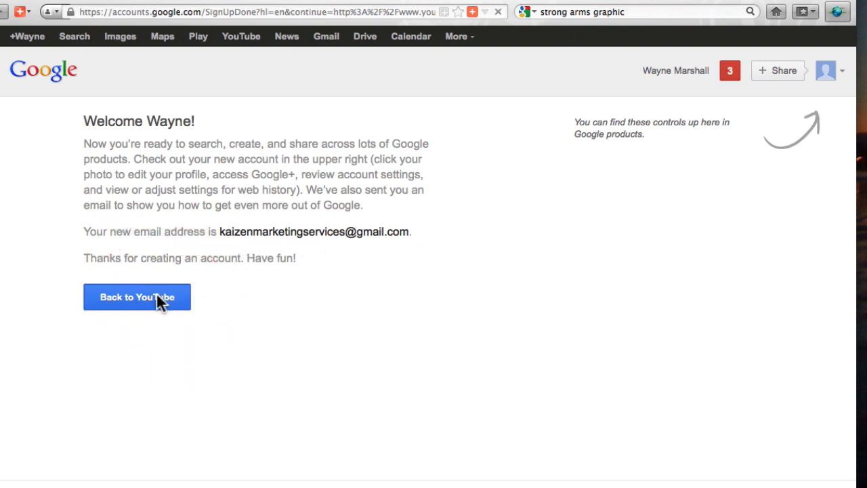
left_click(136, 297)
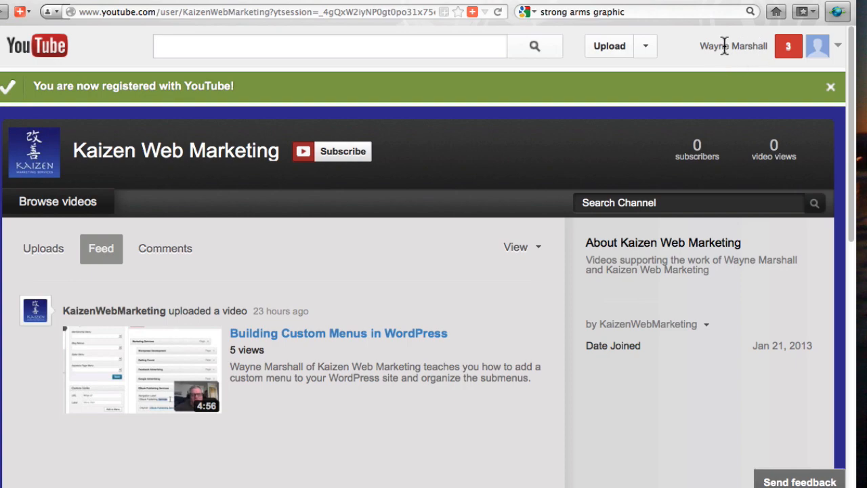
Step: From the avatar menu, go to YouTube settings for the new account
left_click(818, 46)
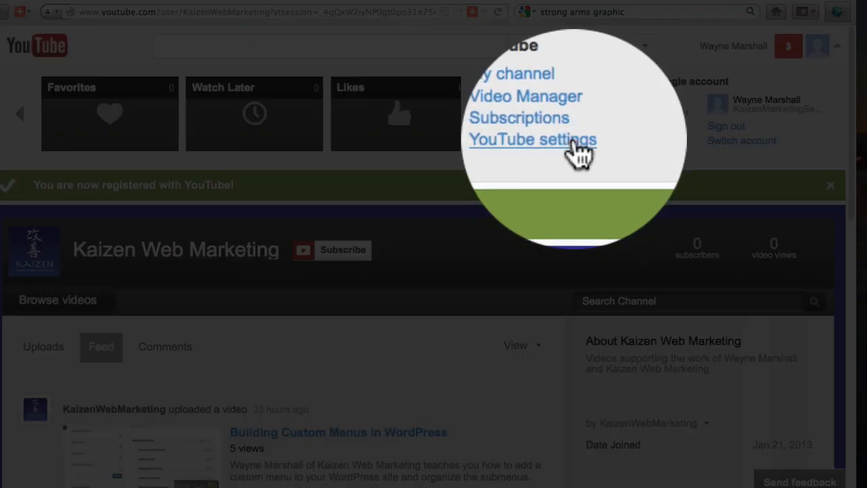
left_click(531, 139)
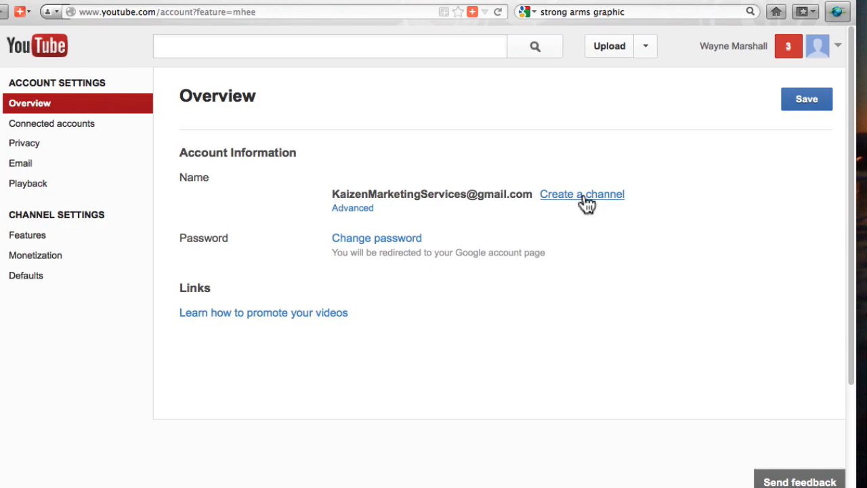
Step: Start channel creation and choose 'Create a username' to get an empty username field
left_click(583, 195)
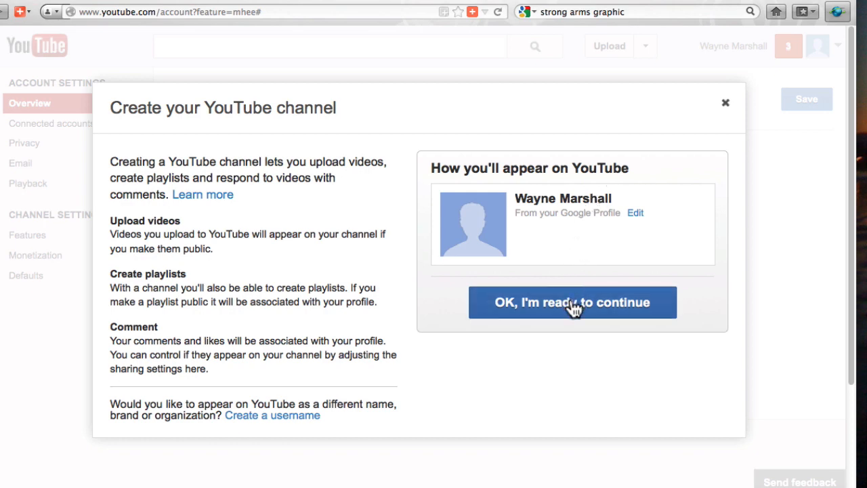
mouse_move(576, 260)
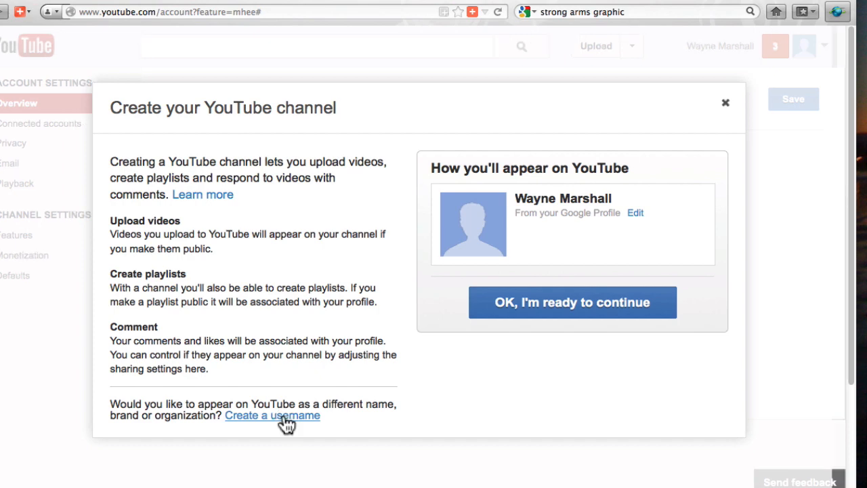
left_click(271, 416)
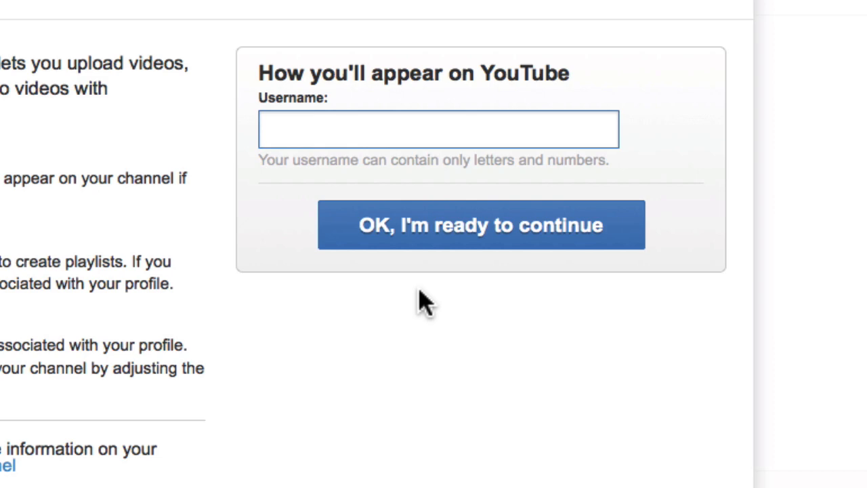
Step: Try username KaizenWebMarketing; when taken, accept the suggested KaizenWeb
type("KaizenM")
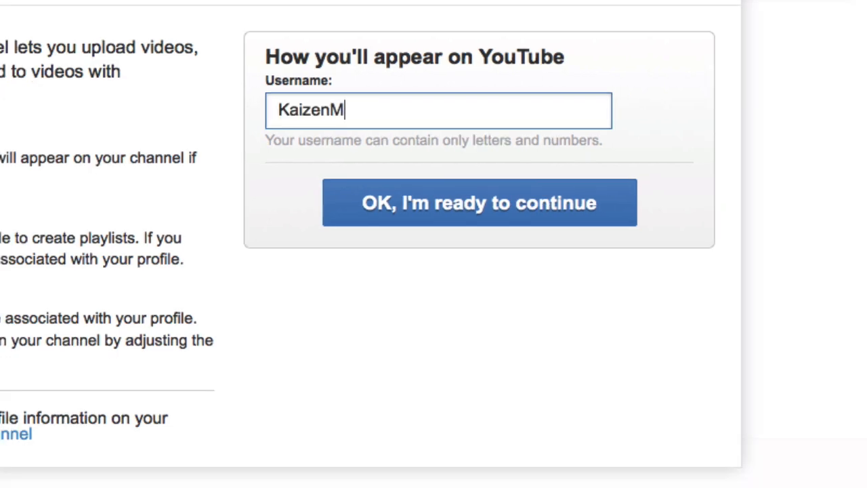
type("eb")
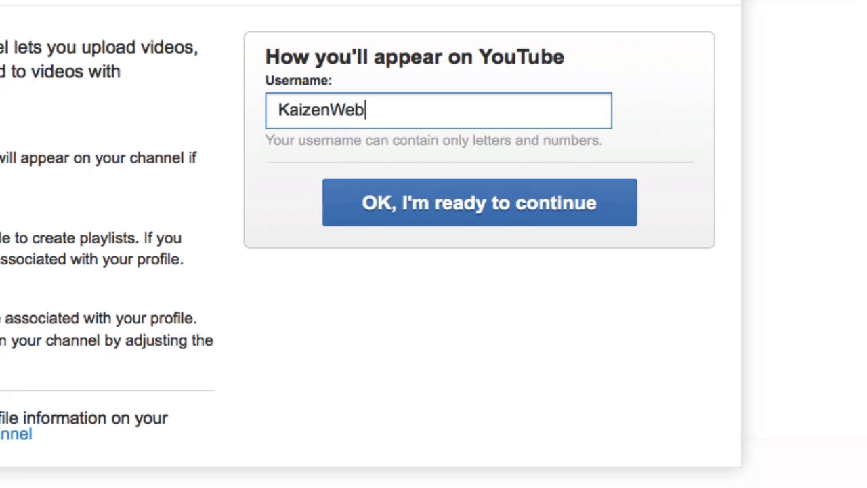
type("Marketing")
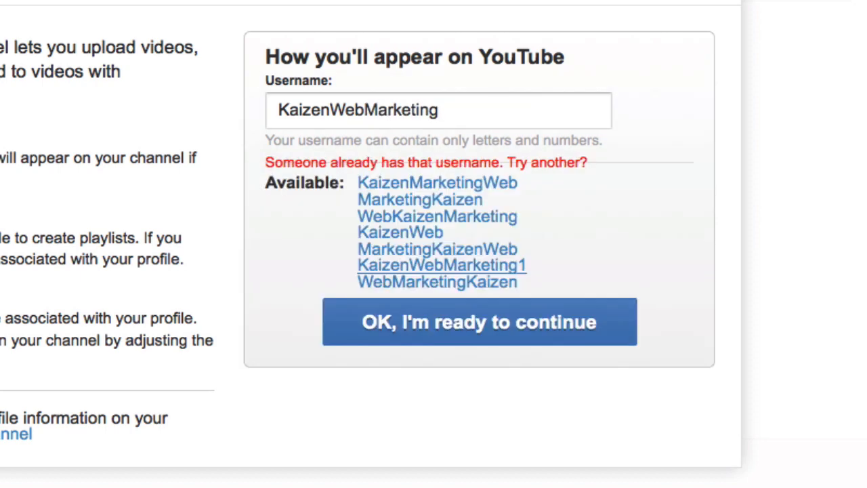
mouse_move(468, 257)
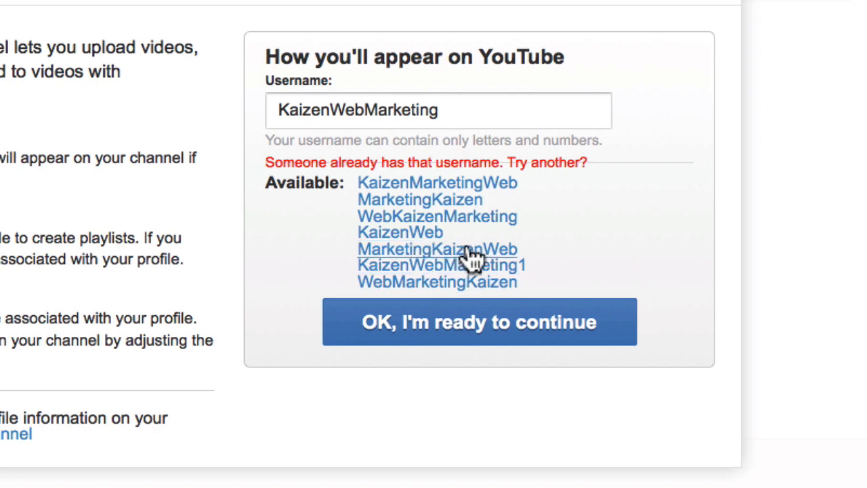
mouse_move(555, 271)
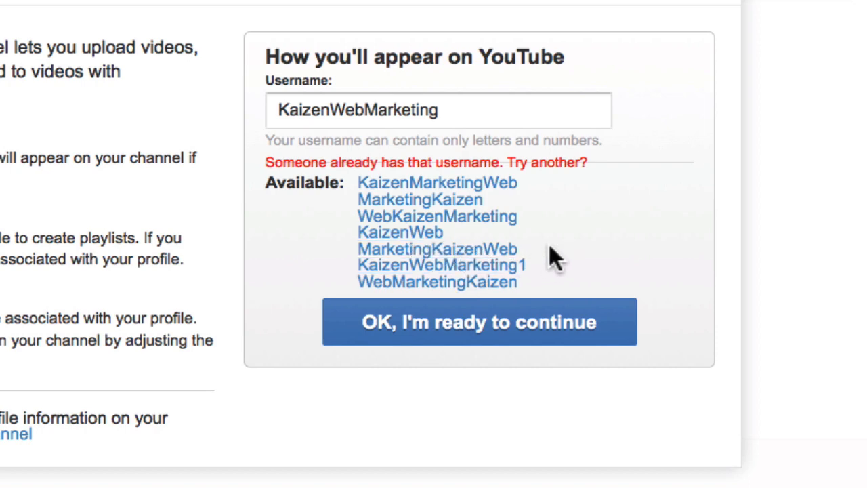
mouse_move(420, 237)
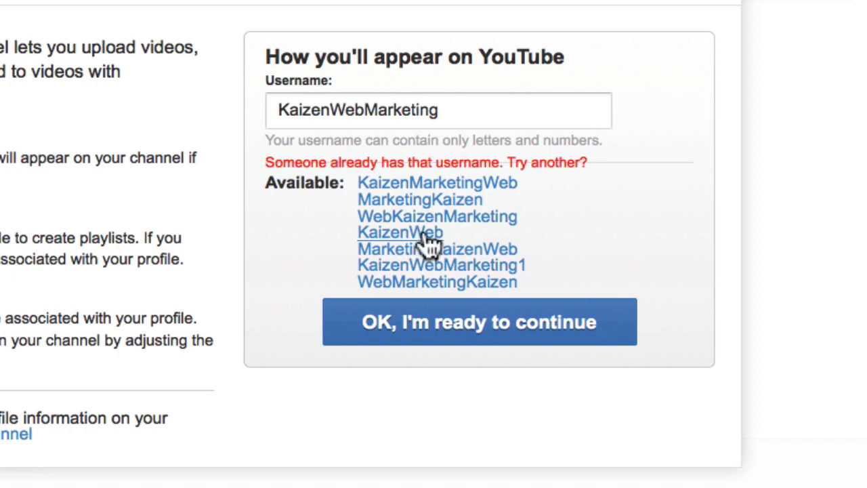
mouse_move(427, 245)
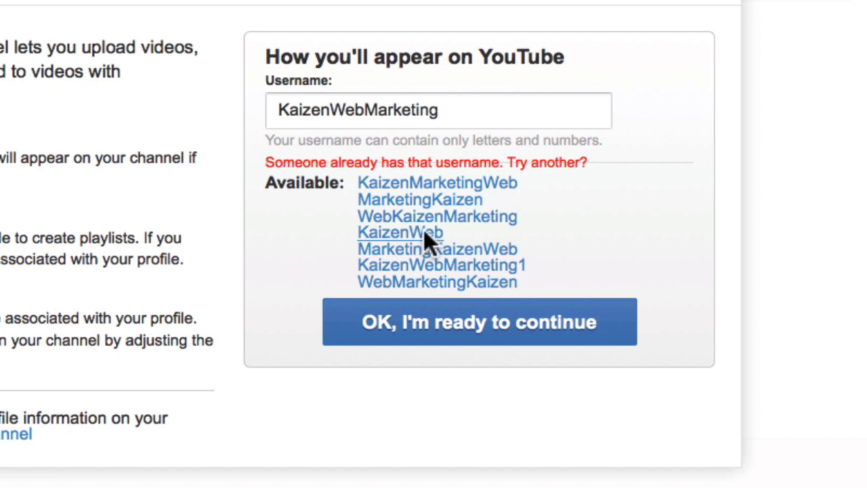
left_click(401, 232)
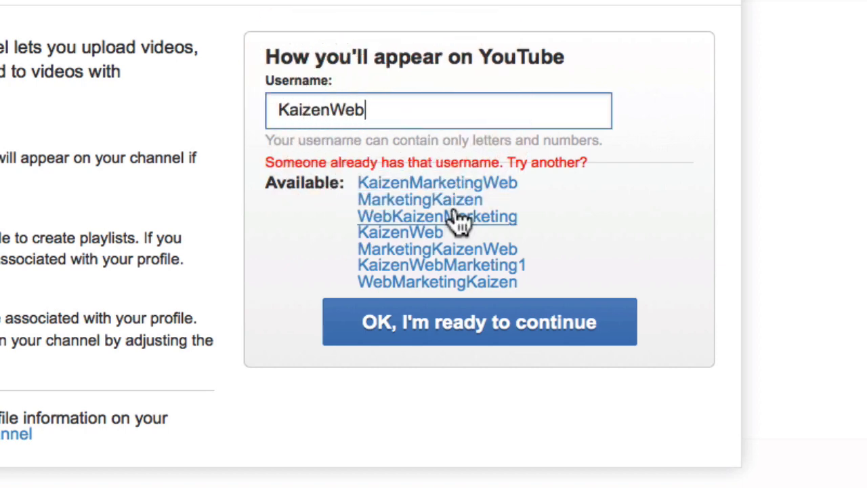
mouse_move(480, 332)
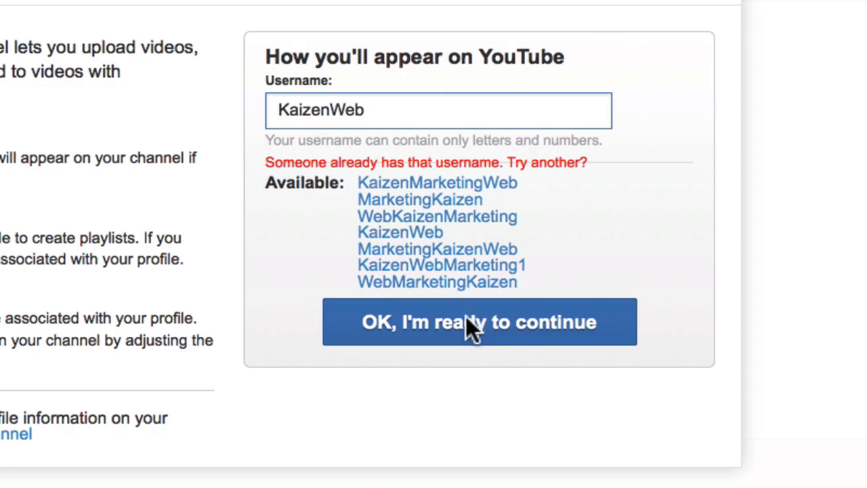
Step: Confirm with 'OK, I'm ready to continue' to create the KaizenWeb channel
left_click(477, 321)
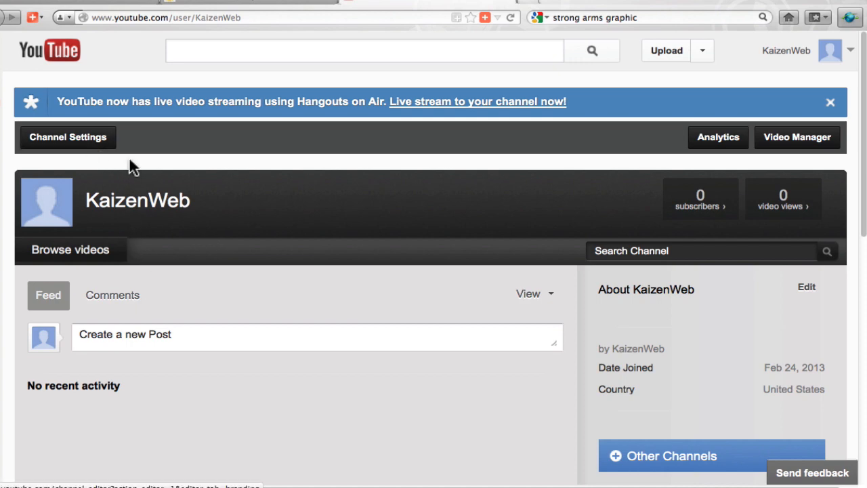
mouse_move(98, 142)
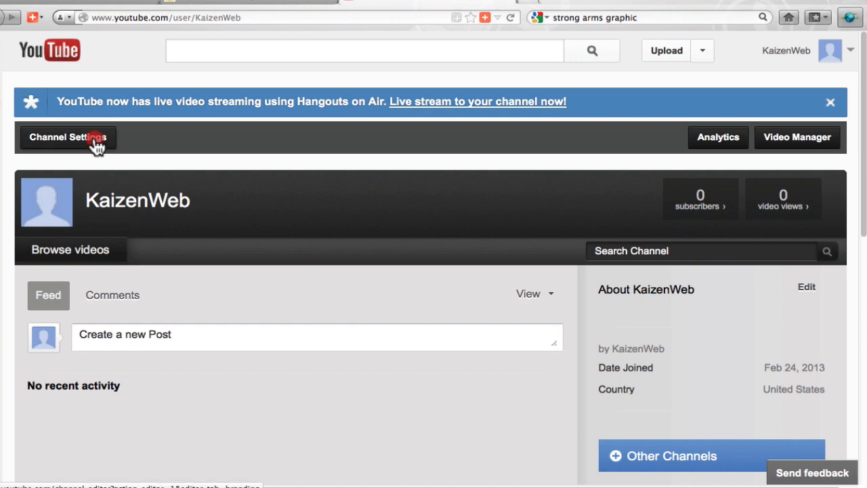
Step: Go to Channel Settings, Info and Settings, showing title KaizenWeb and URL /user/KaizenWeb
left_click(68, 137)
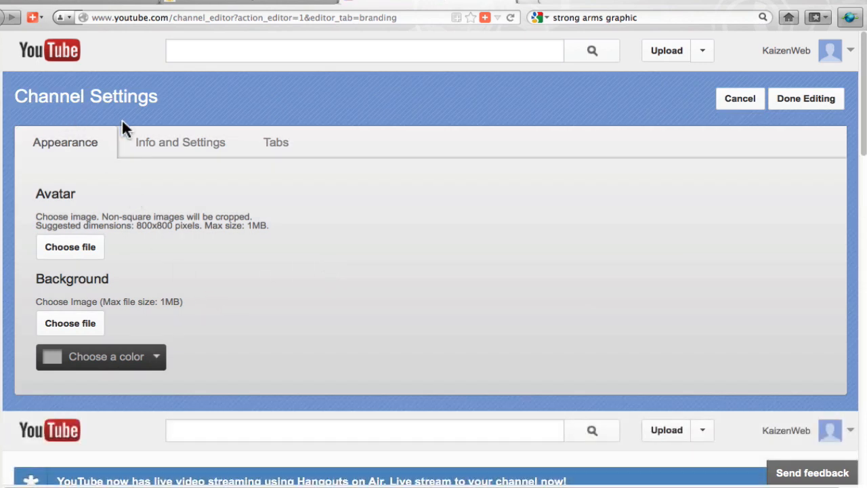
left_click(180, 142)
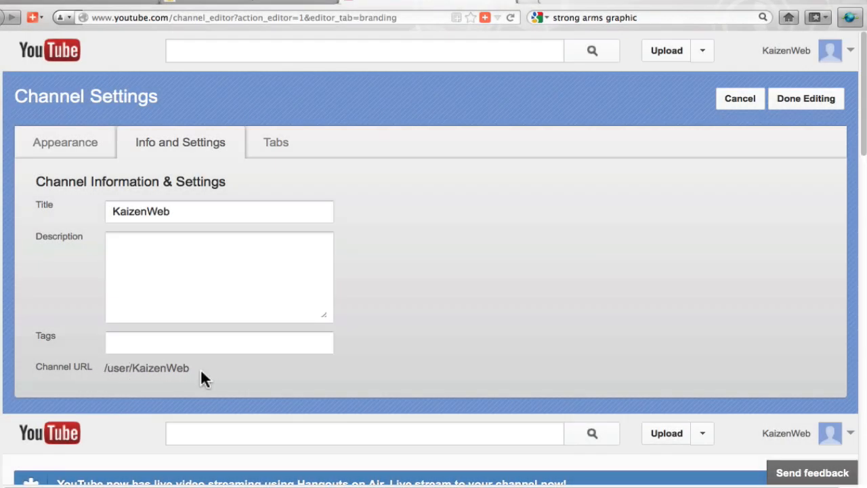
mouse_move(138, 382)
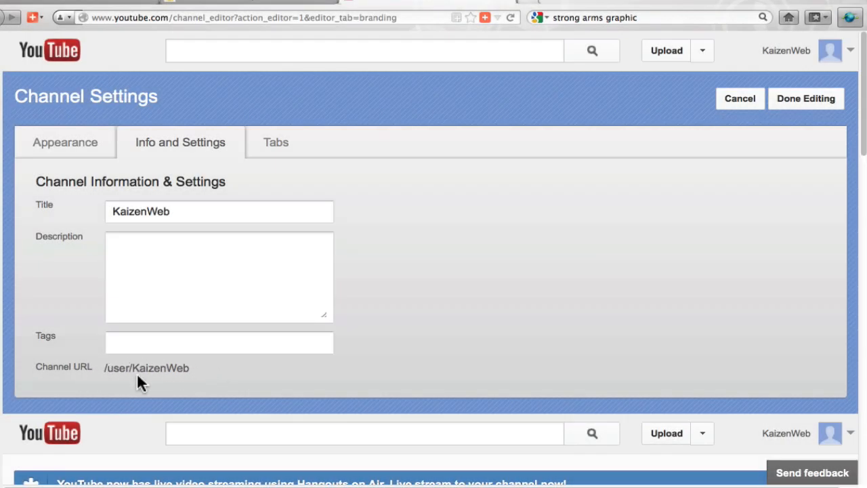
mouse_move(205, 379)
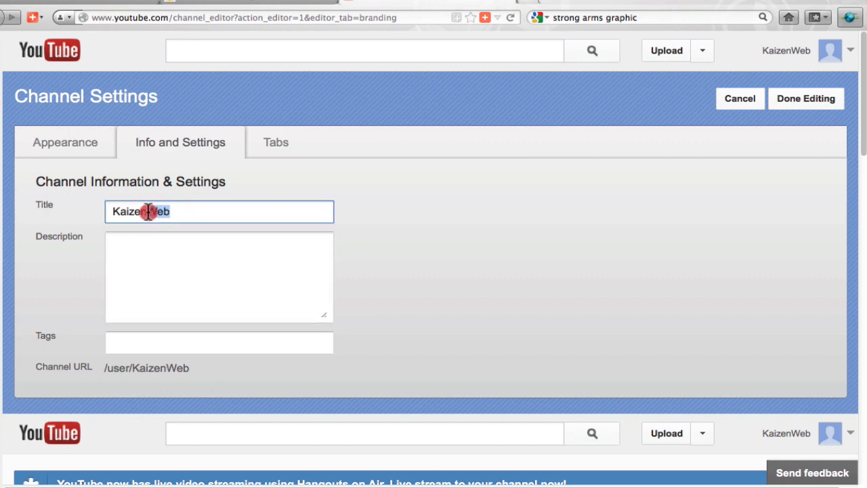
Step: Change the channel title to 'Kaizen Web Marketing' and save with Done Editing
type("Kaizen We")
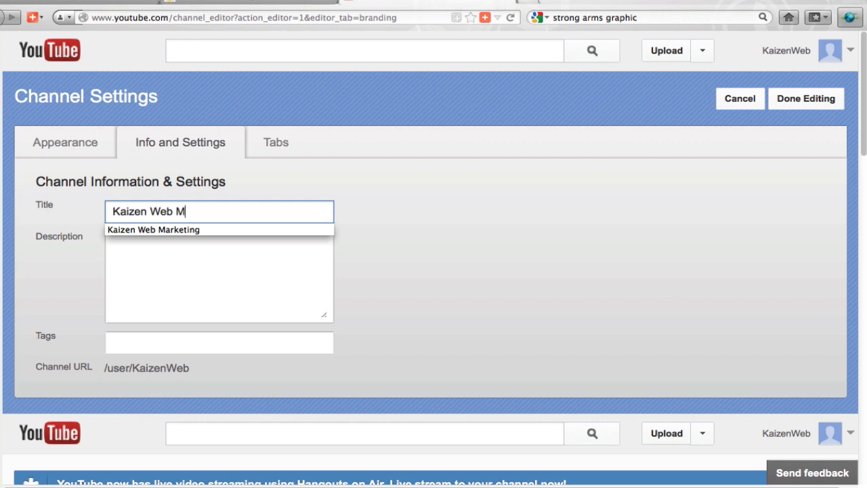
type("arkeint")
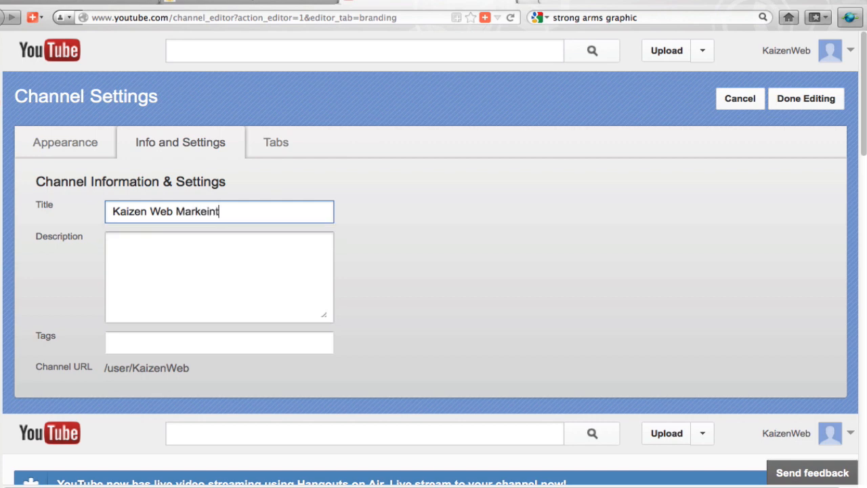
type("Marketings")
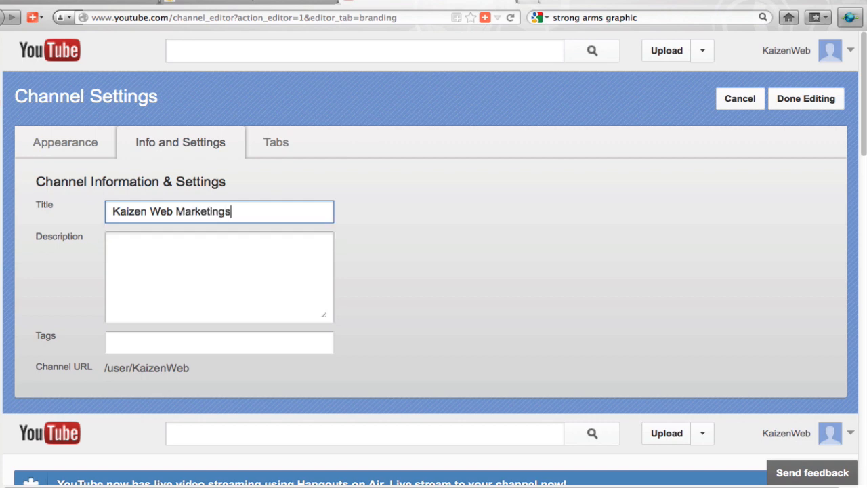
left_click(218, 276)
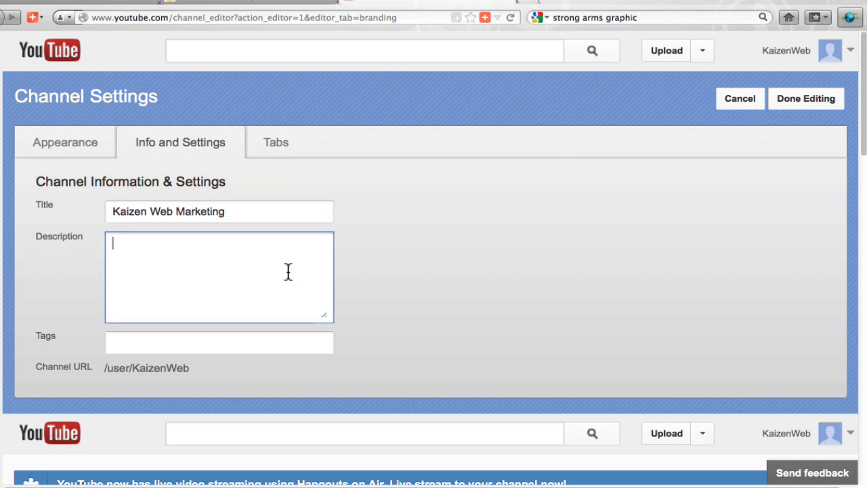
mouse_move(386, 306)
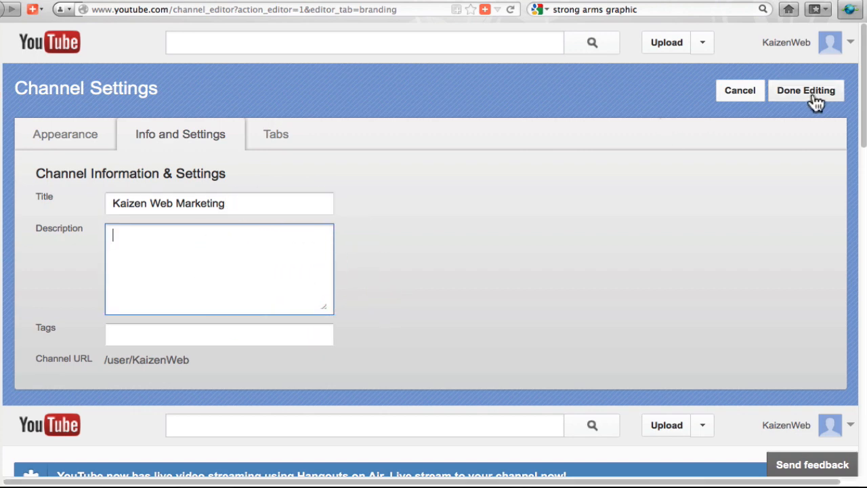
left_click(809, 92)
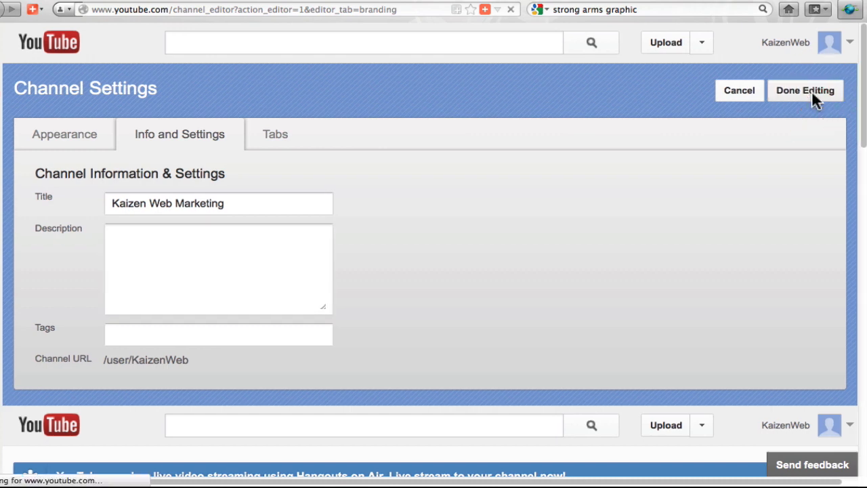
Step: Return to the channel page now headed 'Kaizen Web Marketing'
left_click(804, 92)
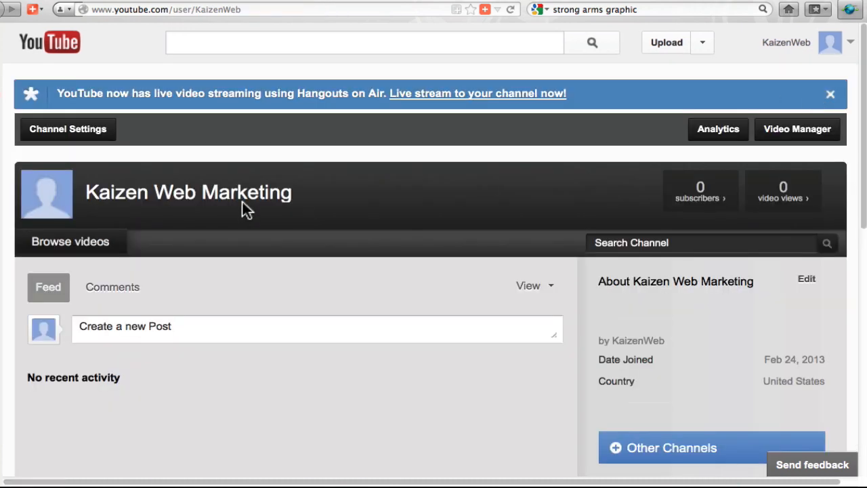
mouse_move(315, 215)
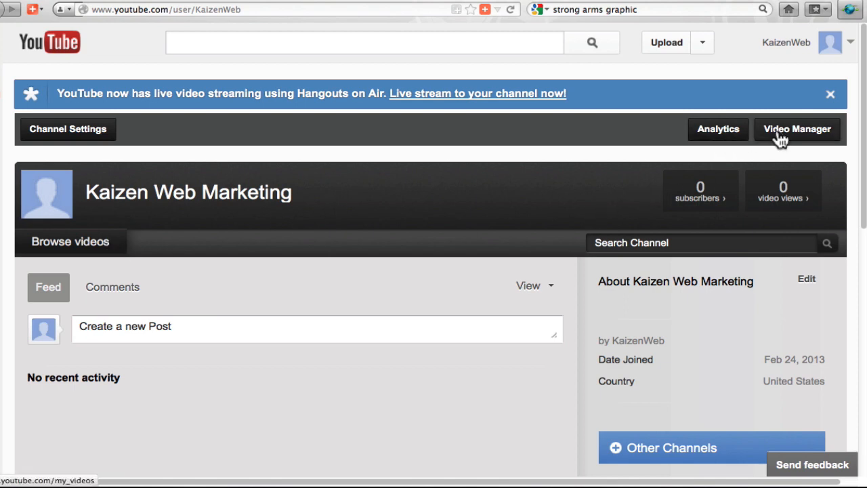
mouse_move(61, 224)
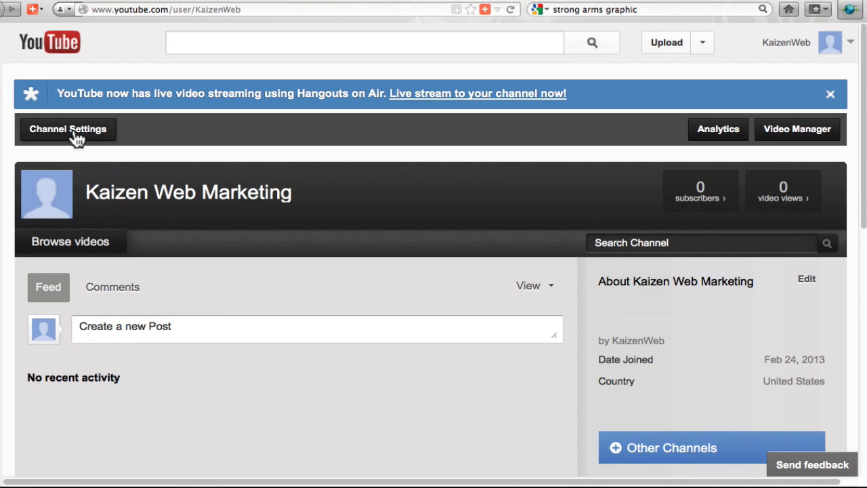
Step: Reopen Channel Settings at the Appearance avatar option and cancel the file picker without uploading
left_click(68, 129)
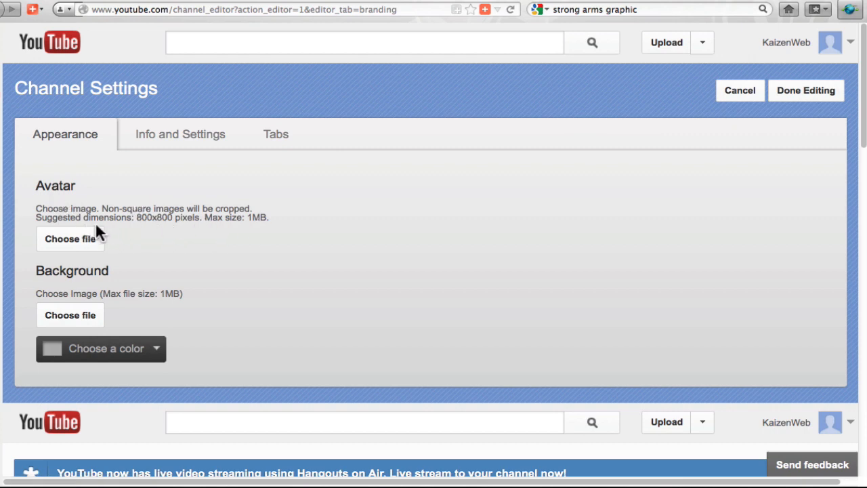
left_click(70, 238)
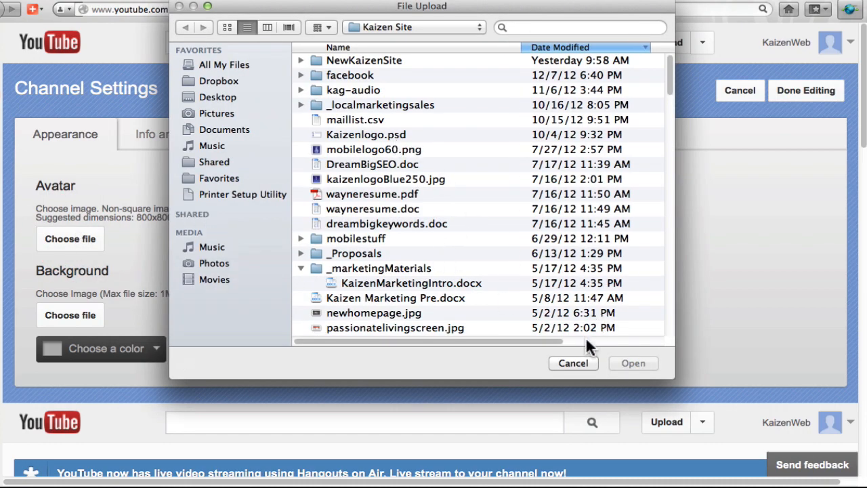
left_click(573, 363)
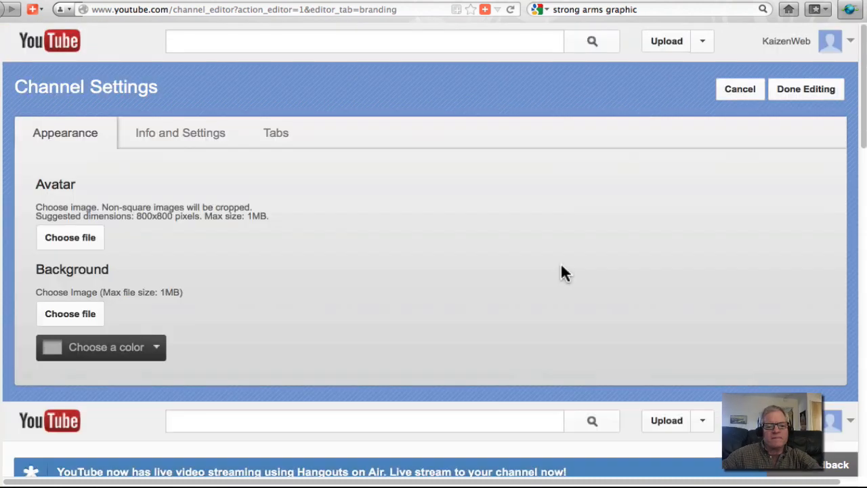
Step: Leave Channel Settings via Done Editing, back to the Kaizen Web Marketing page
left_click(807, 89)
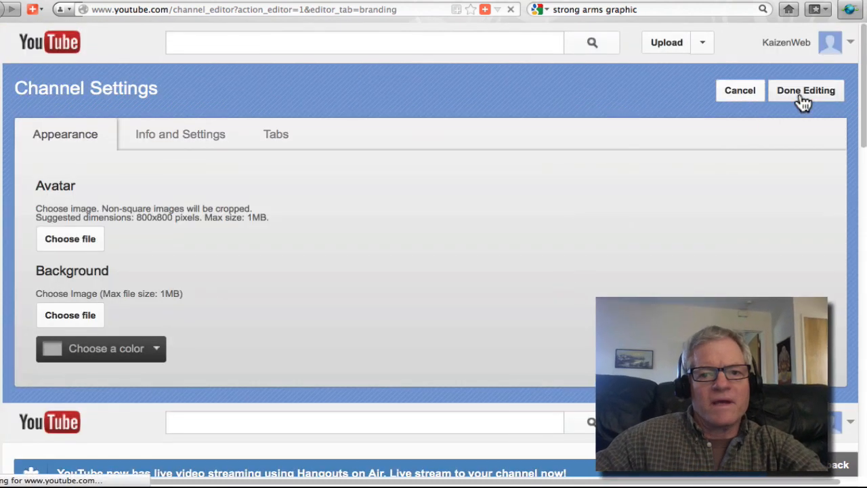
left_click(804, 89)
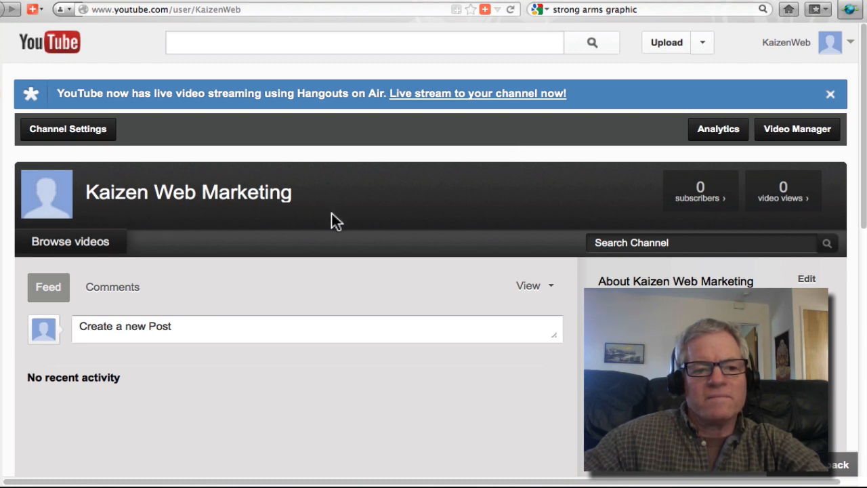
mouse_move(516, 61)
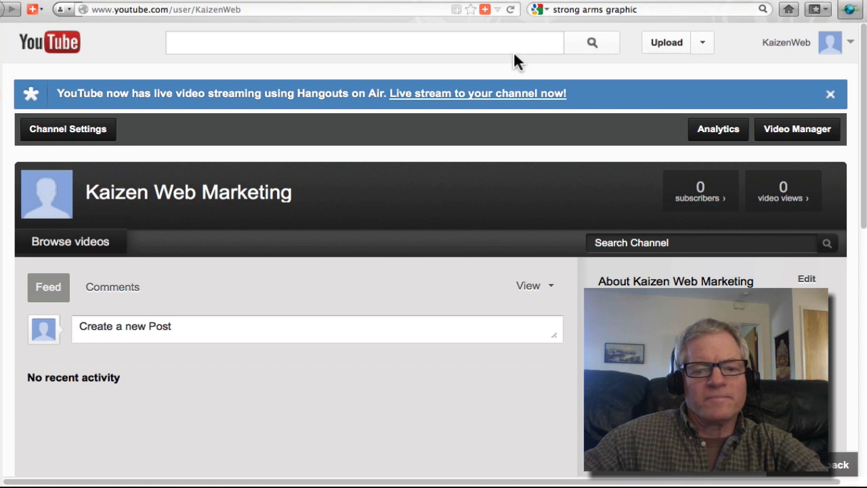